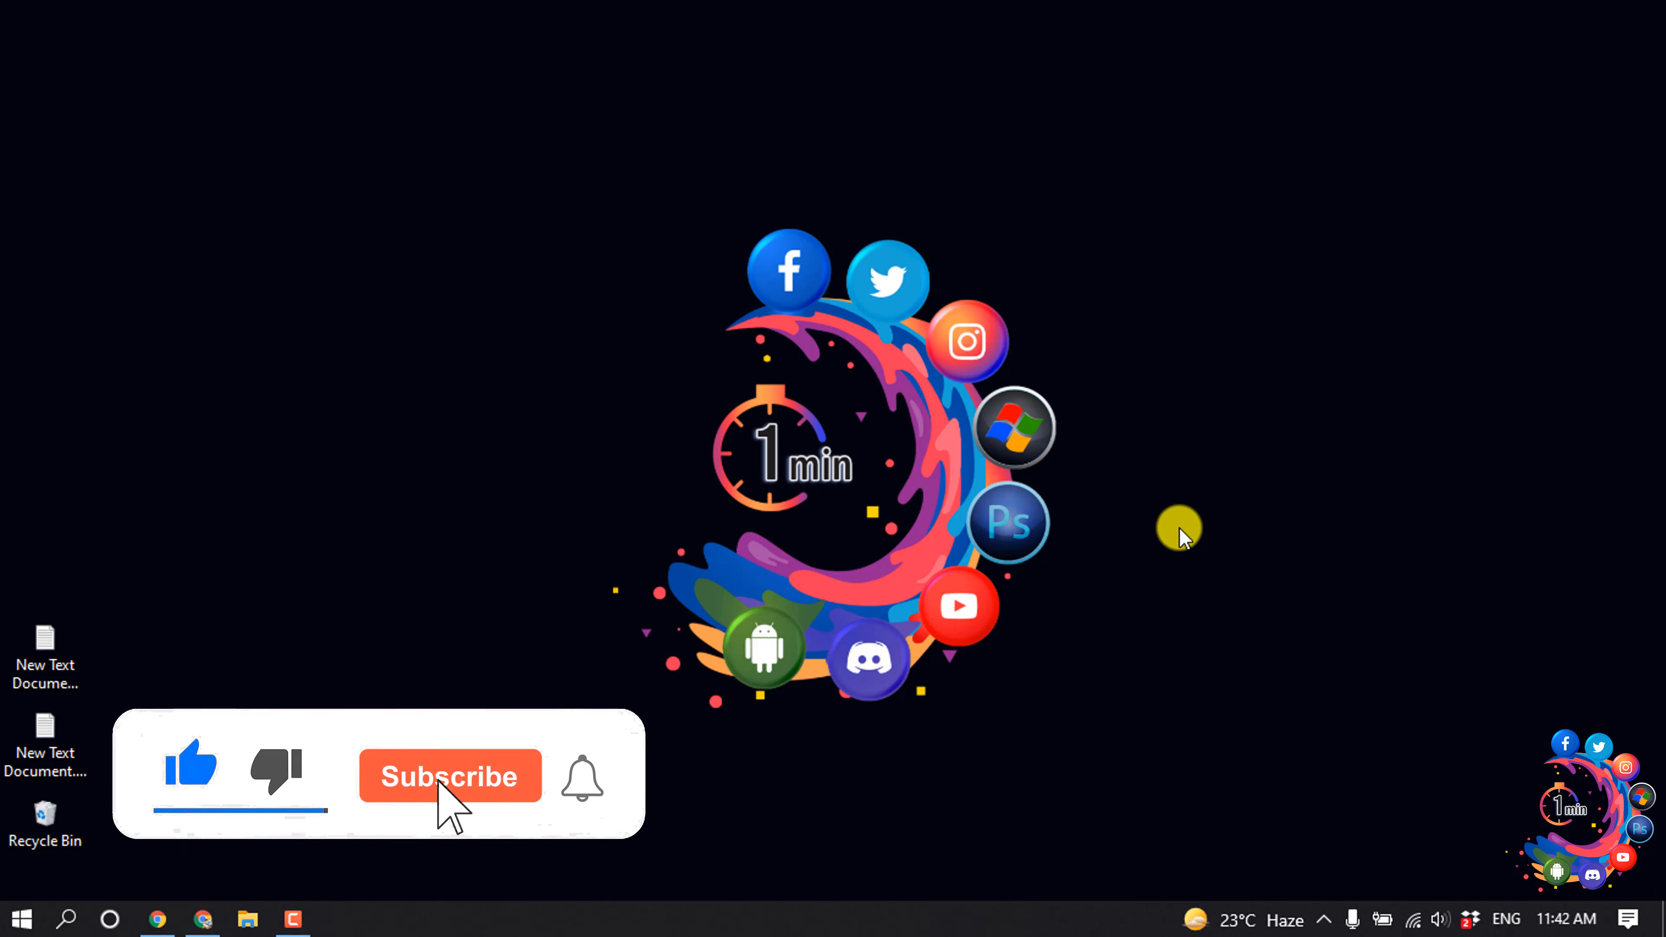
- Switch from the desktop to the browser showing the Discord #general channel
click(449, 776)
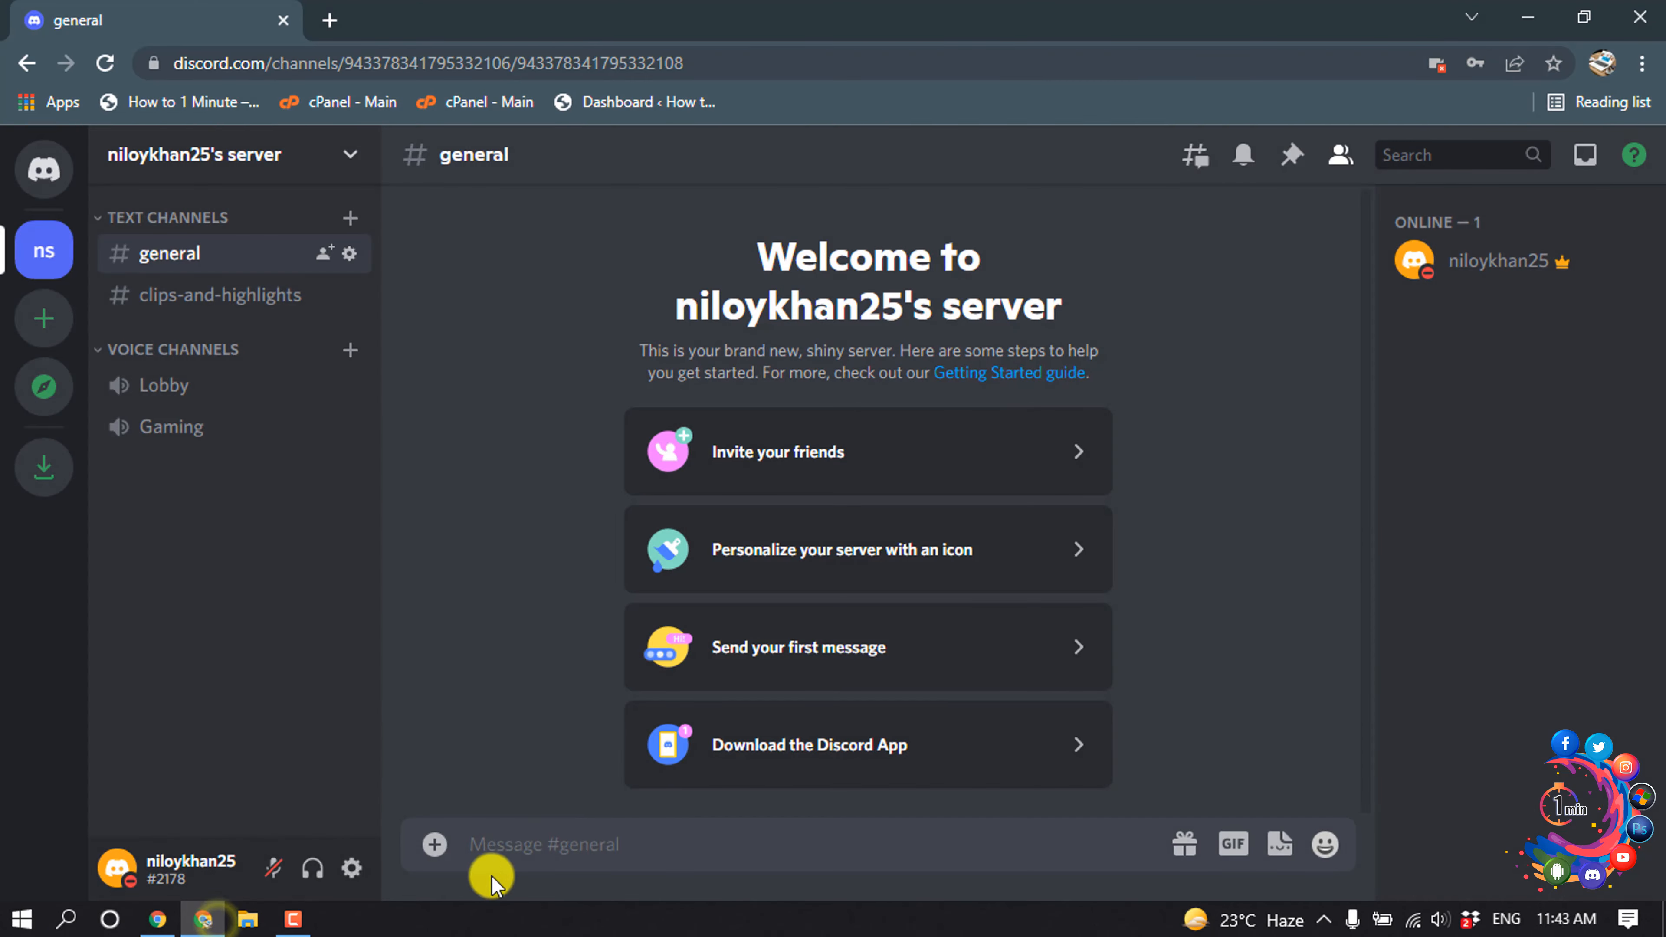
- Draft '~~Hello~~' in the #general message box so it previews struck through, unsent
click(526, 844)
text(--)
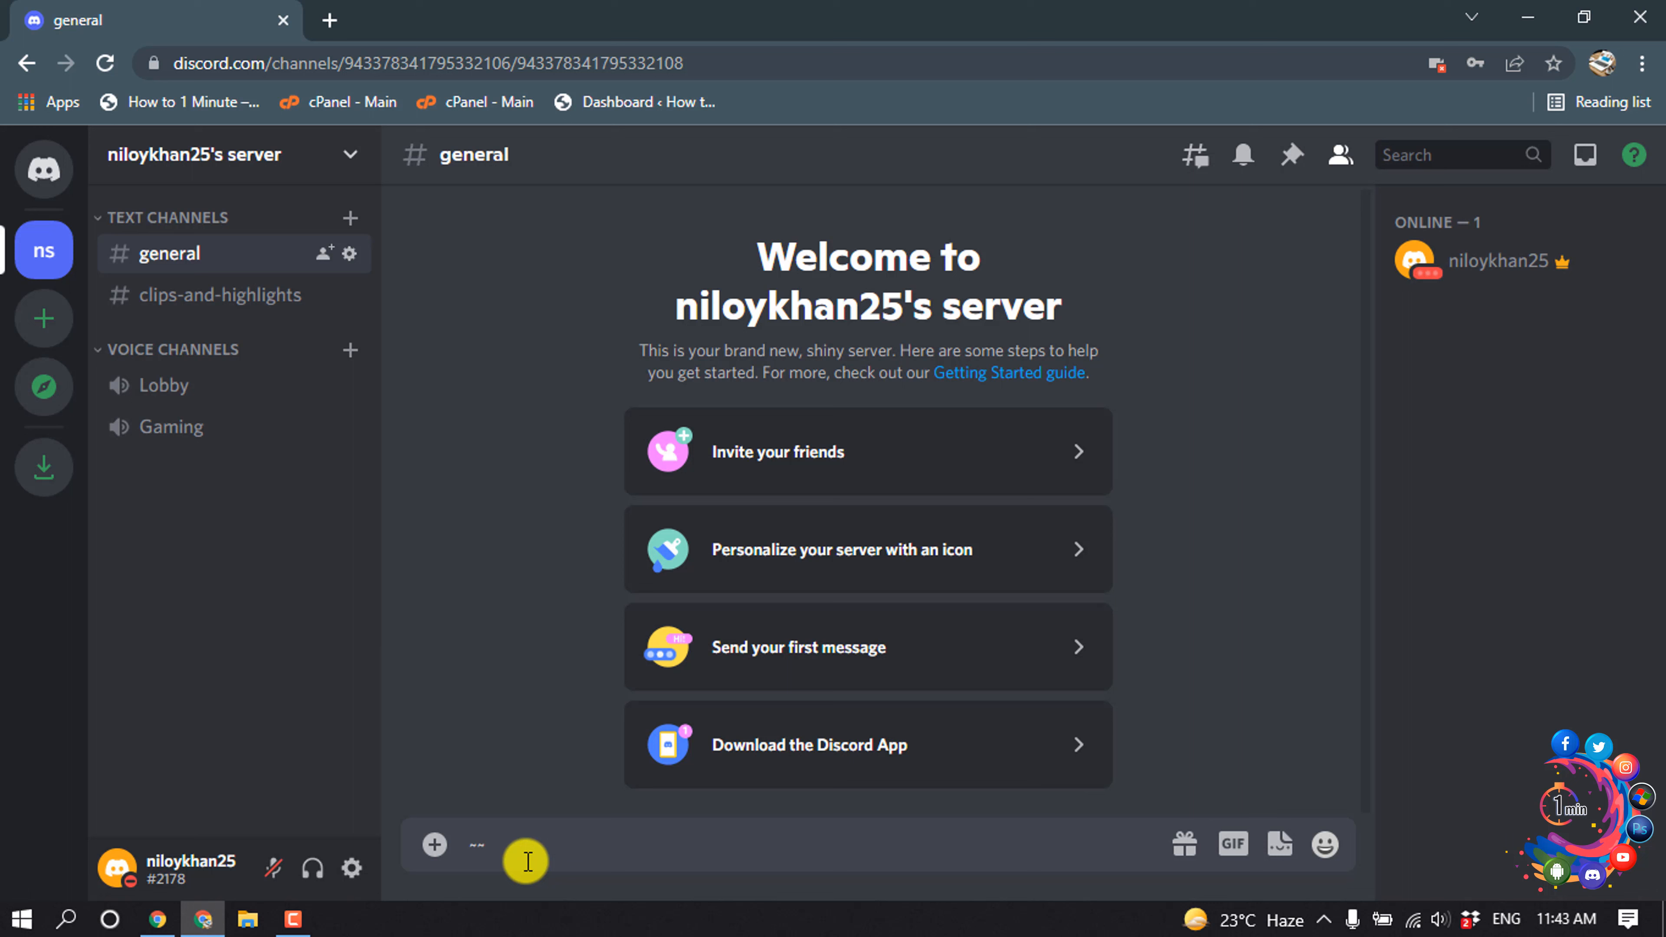
mouse_move(625, 732)
text(Hello)
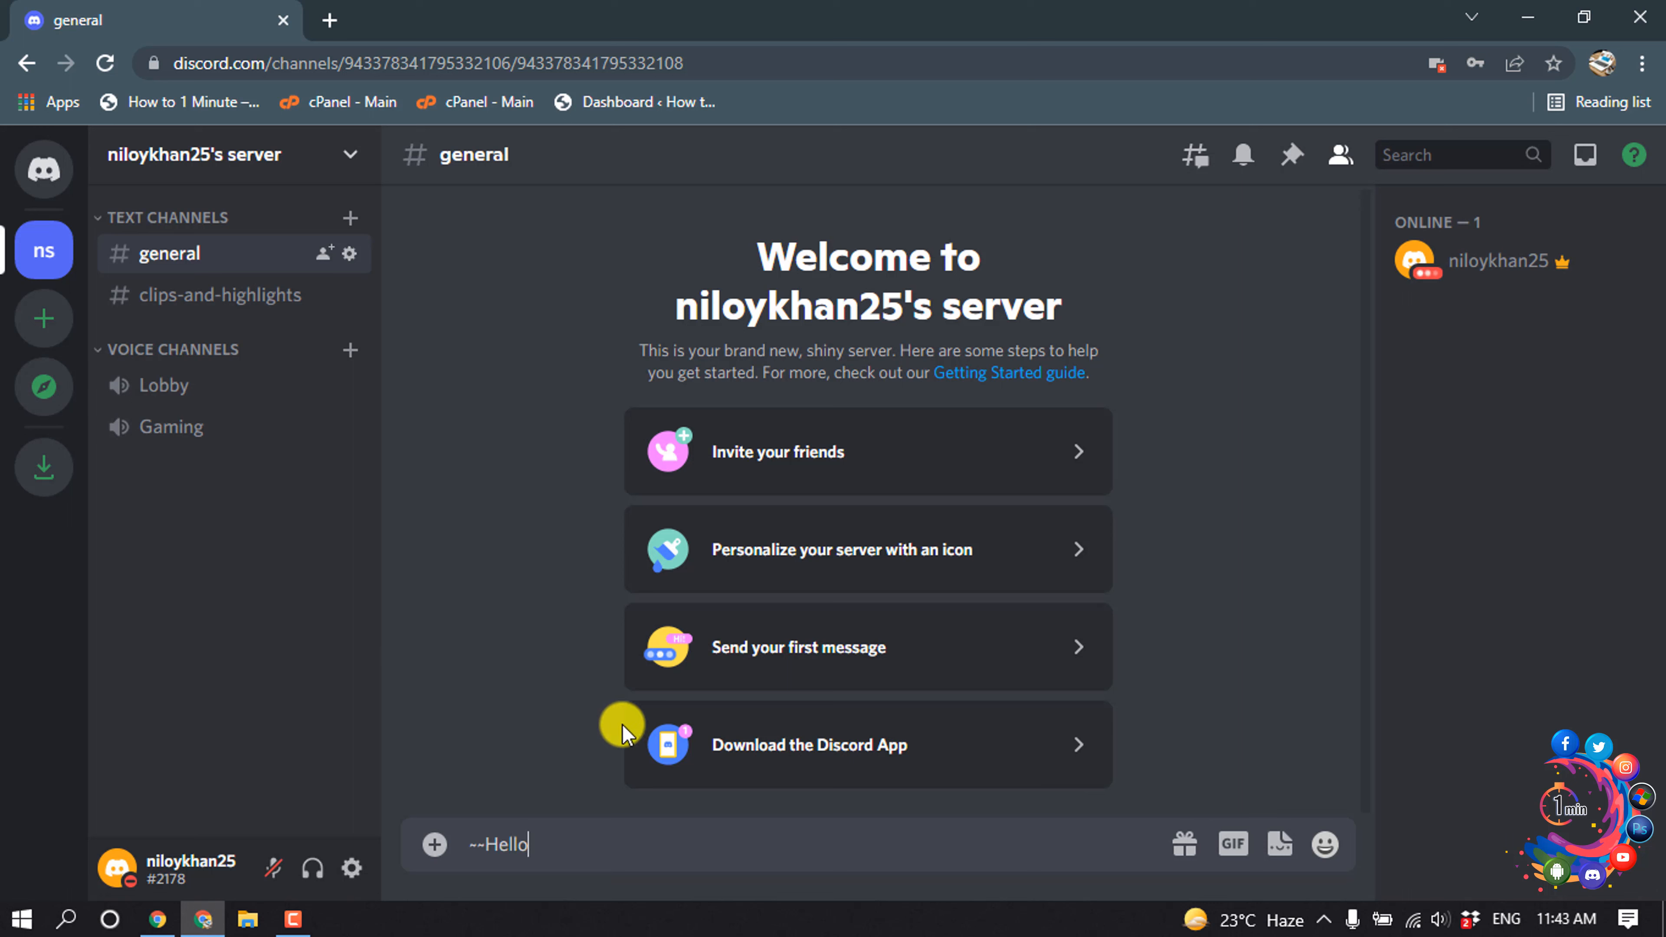
key(shift+`)
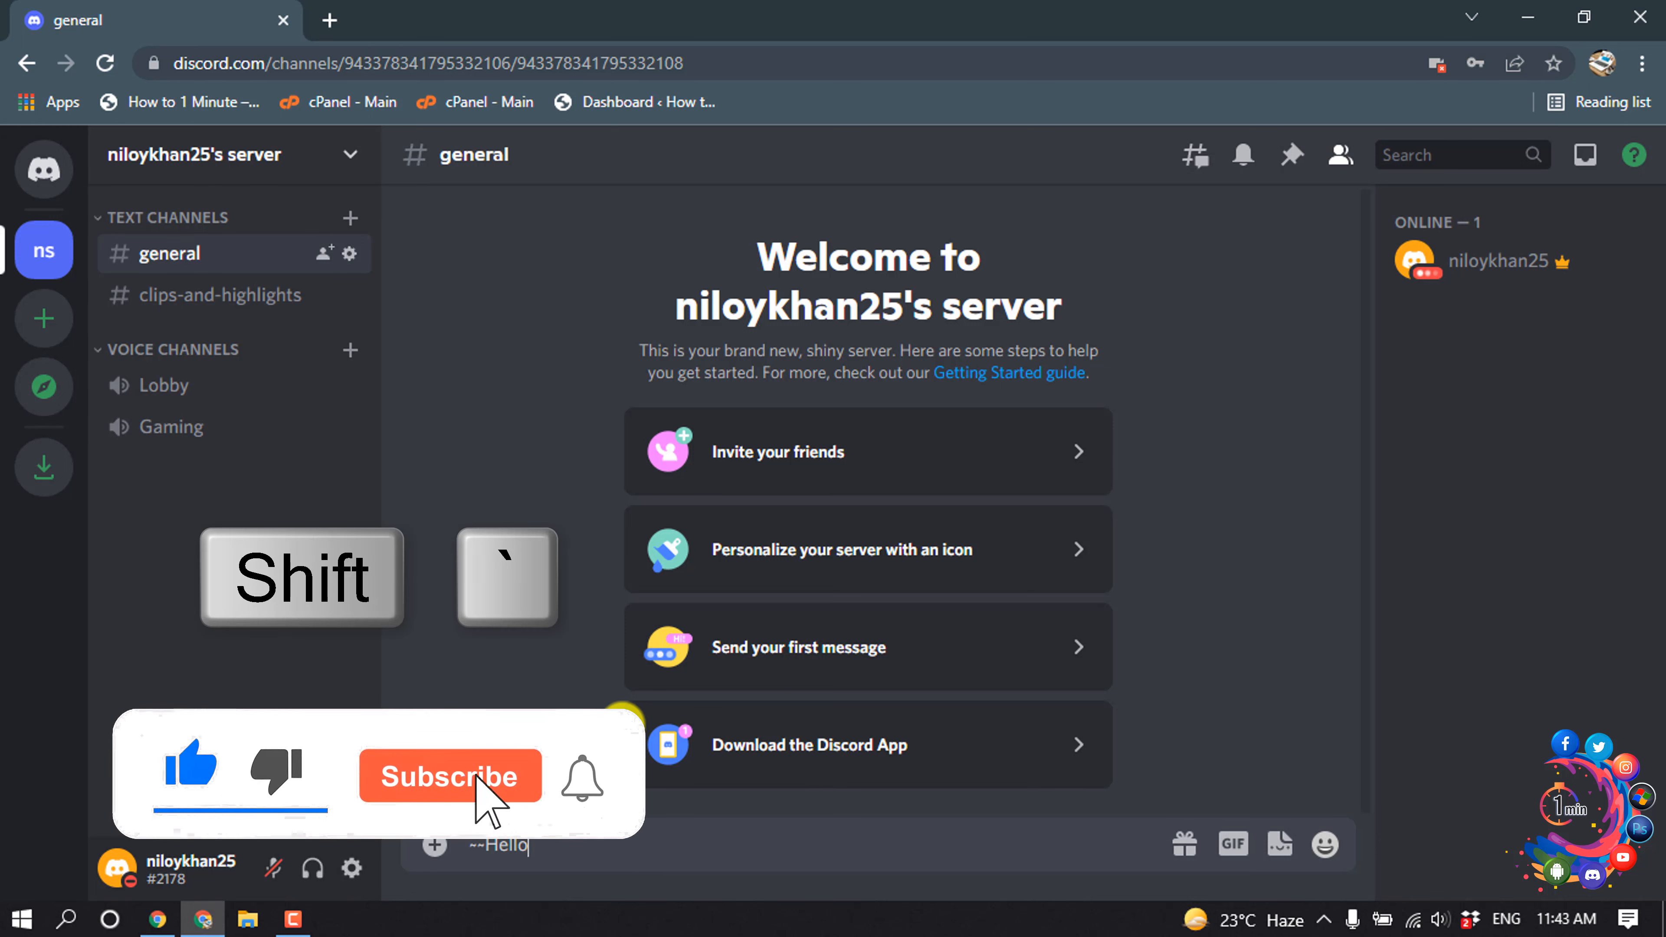
click(449, 775)
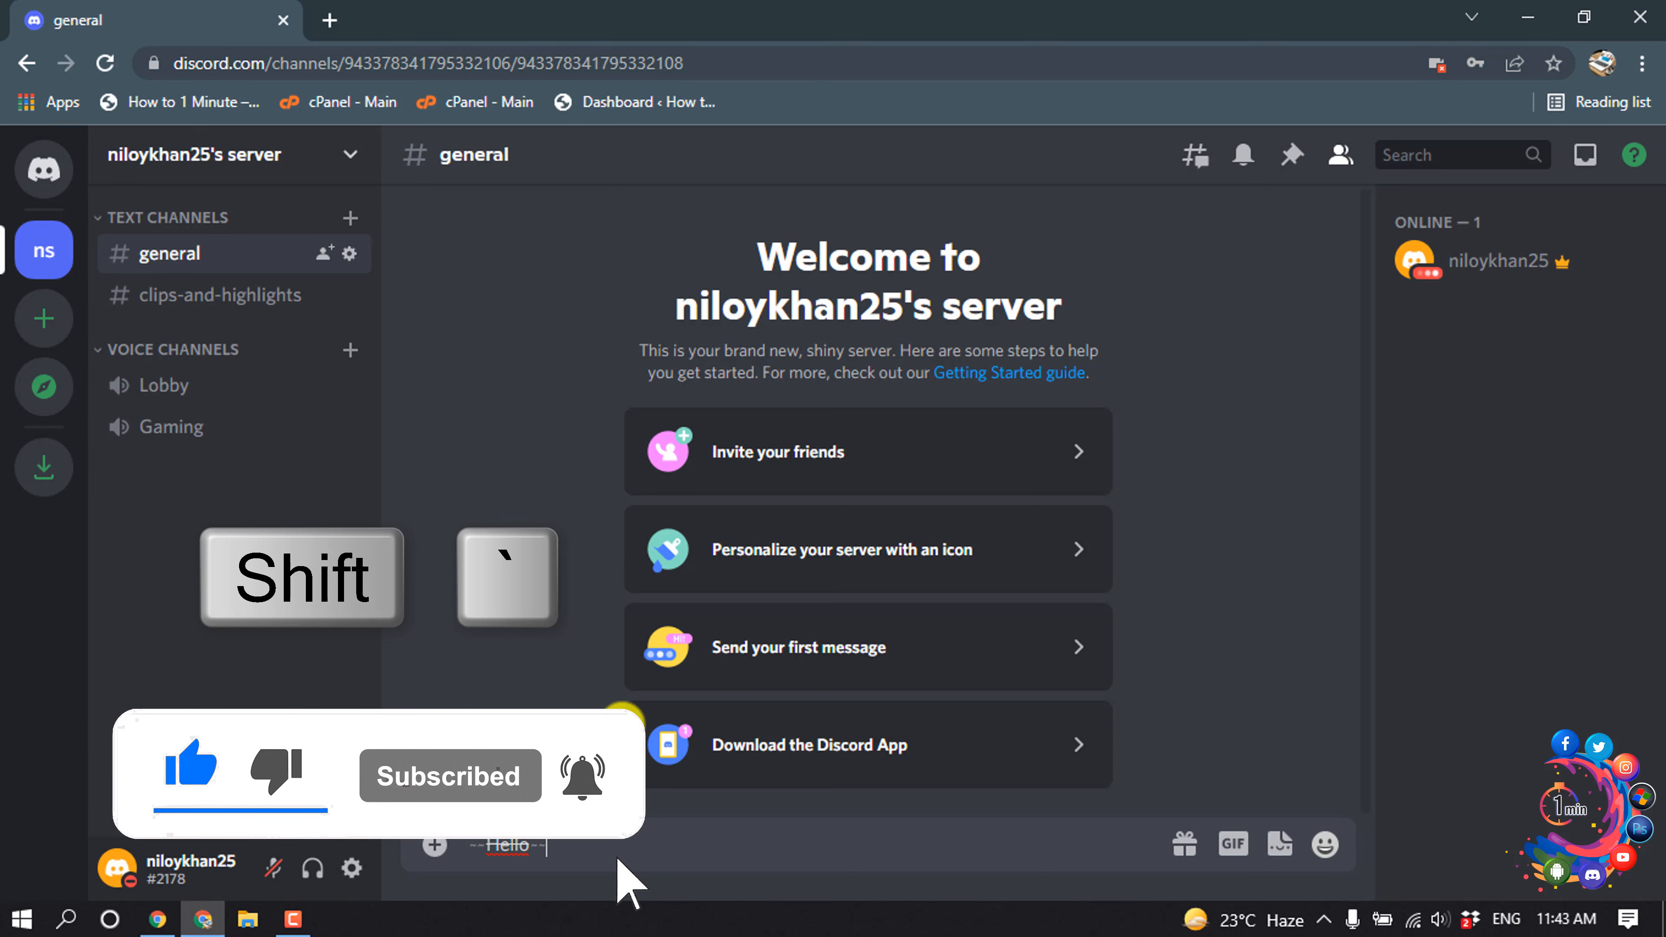